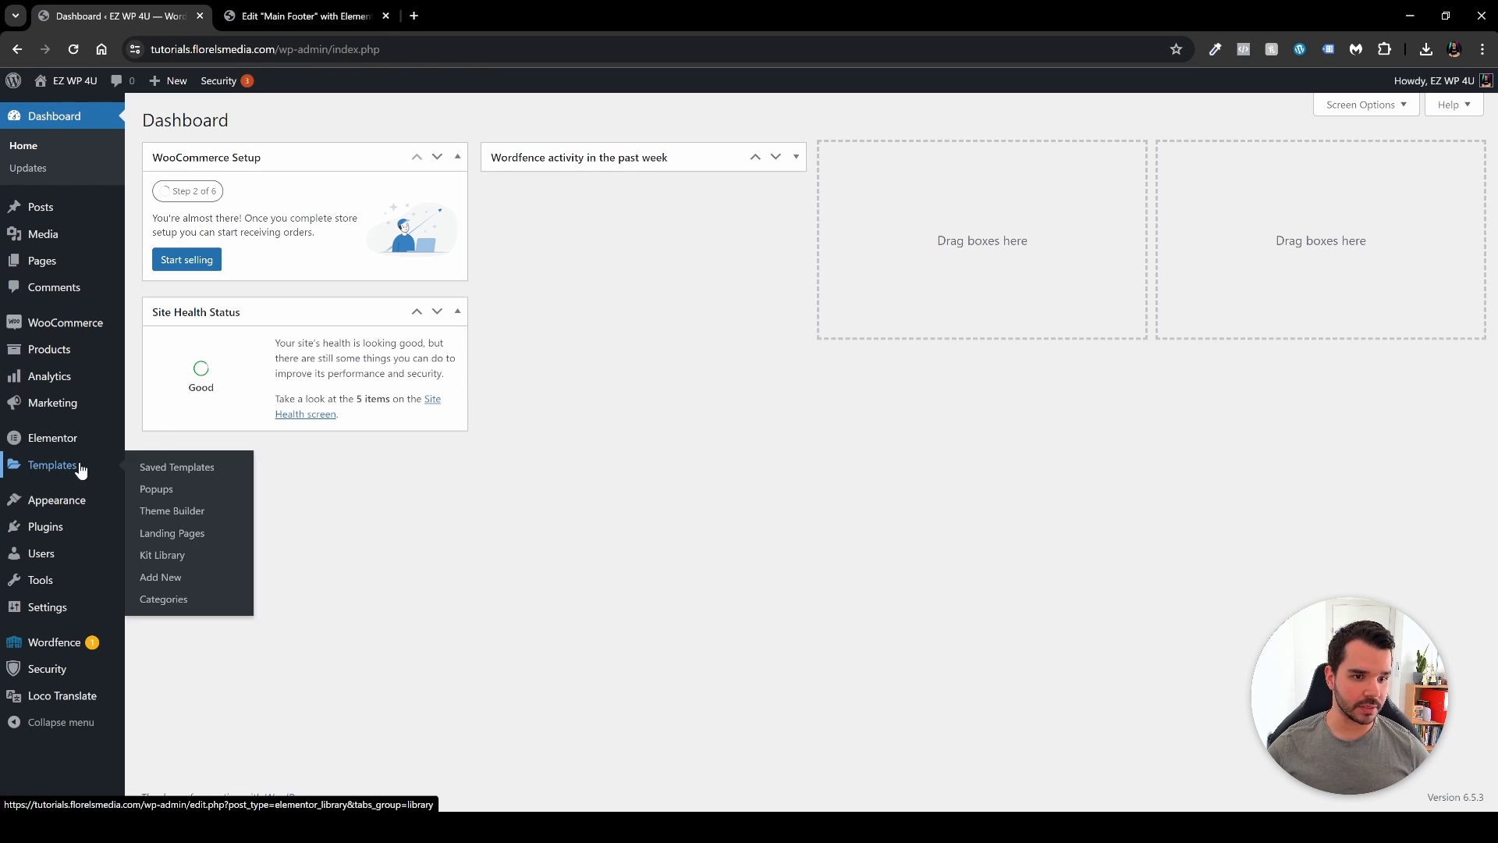
# Step: Show the Saved Templates list scrolled to the Default Kit row among its 11 items
pyautogui.click(177, 467)
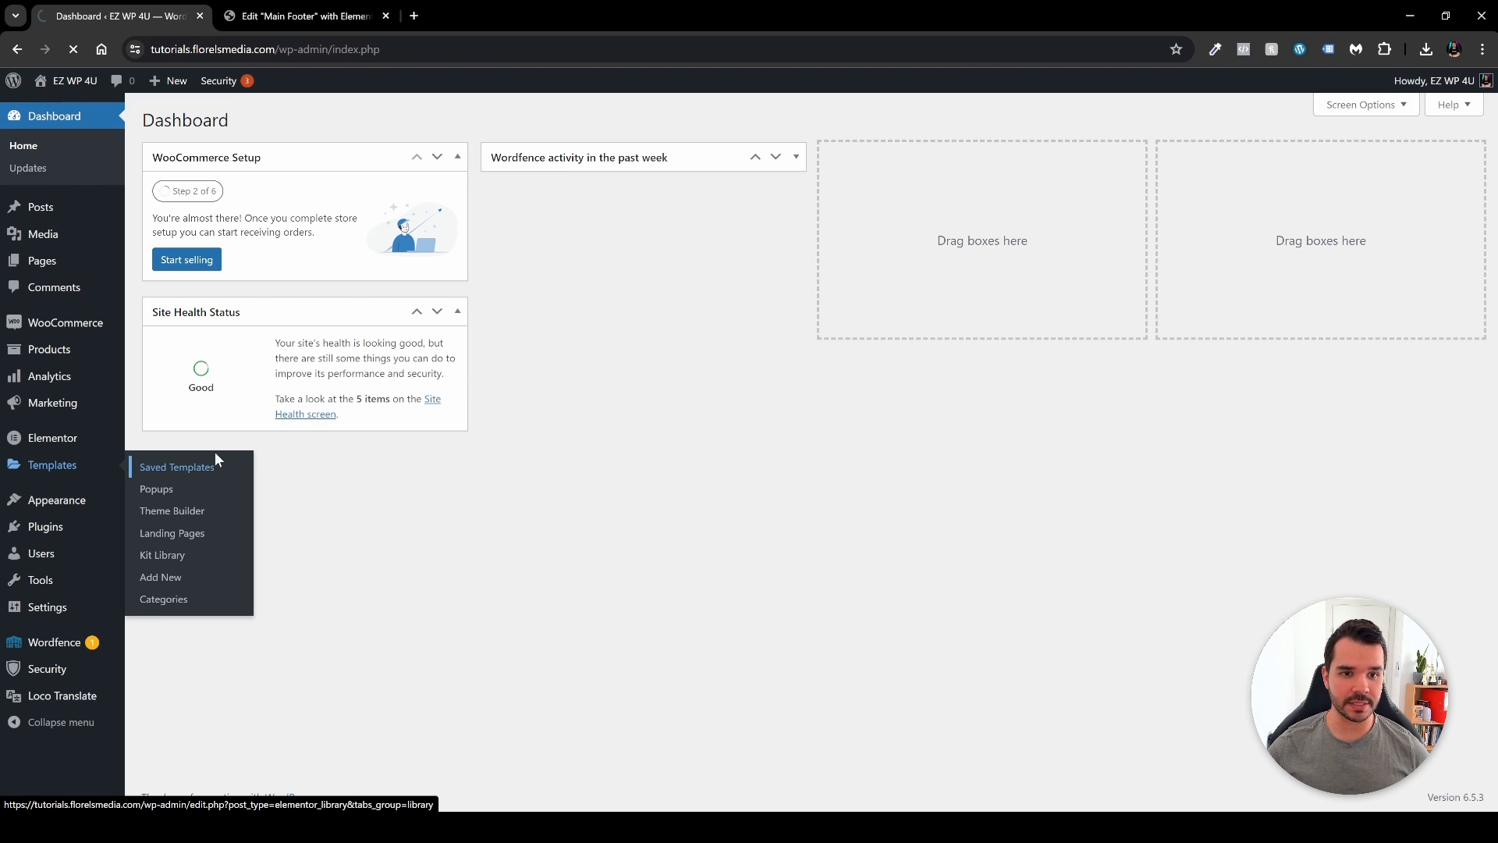
pyautogui.click(176, 466)
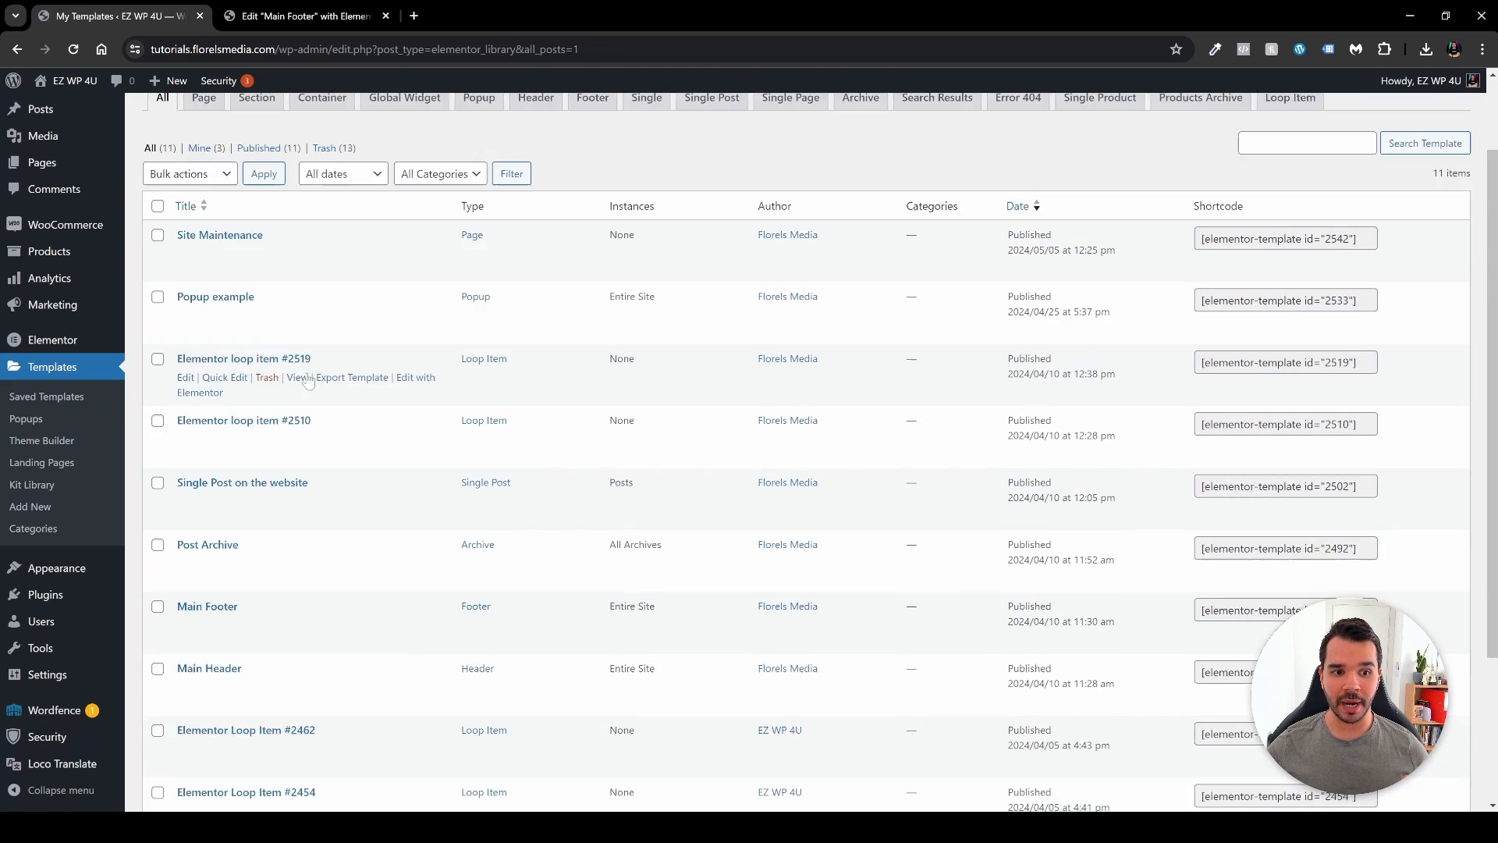
pyautogui.scroll(-3)
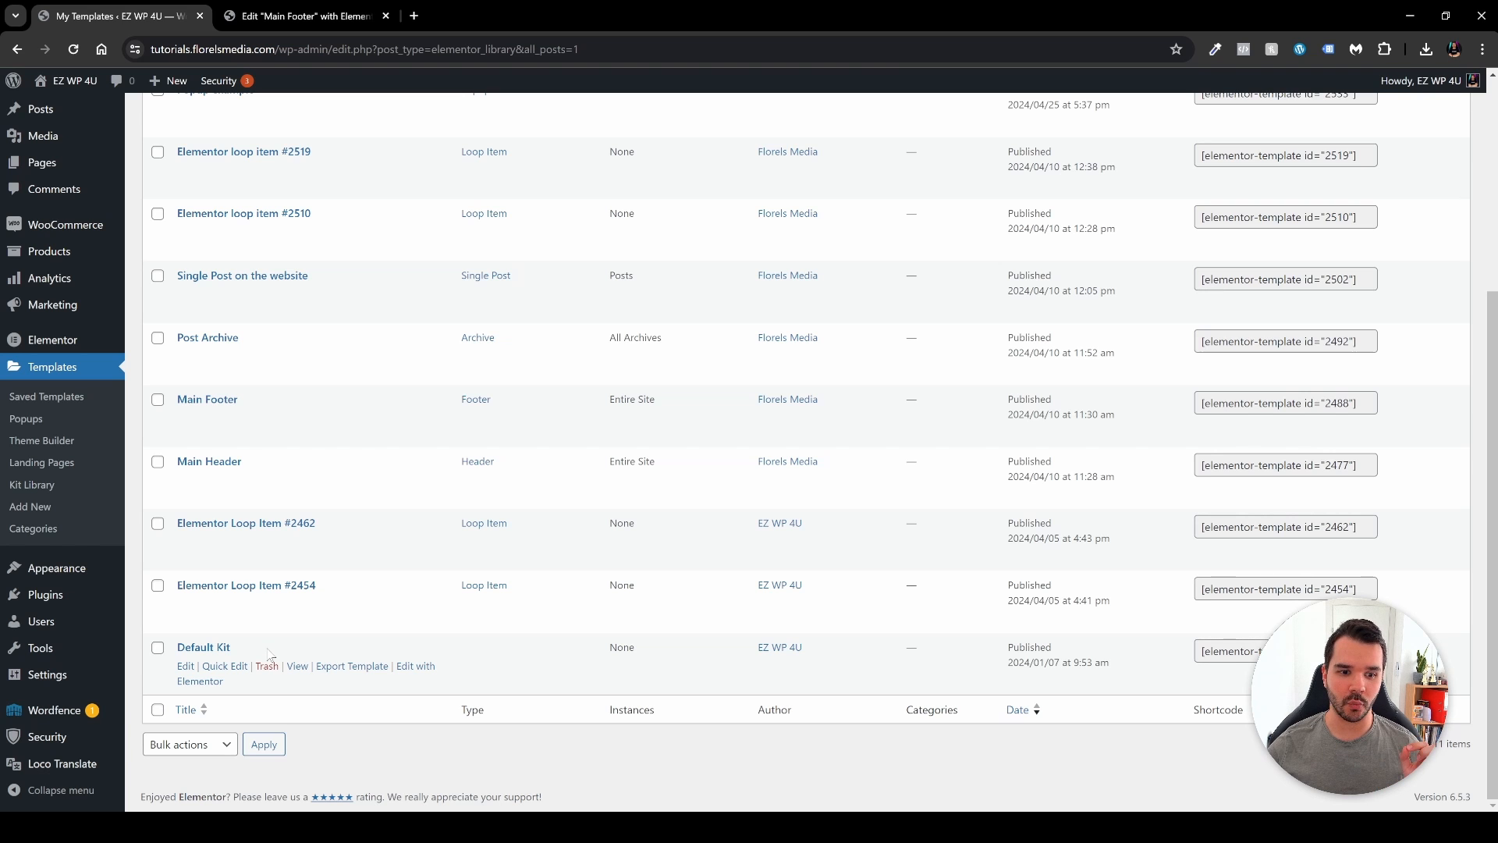
# Step: Trash the Default Kit template, leaving 10 items and a missing-kit error in the editor
pyautogui.click(265, 666)
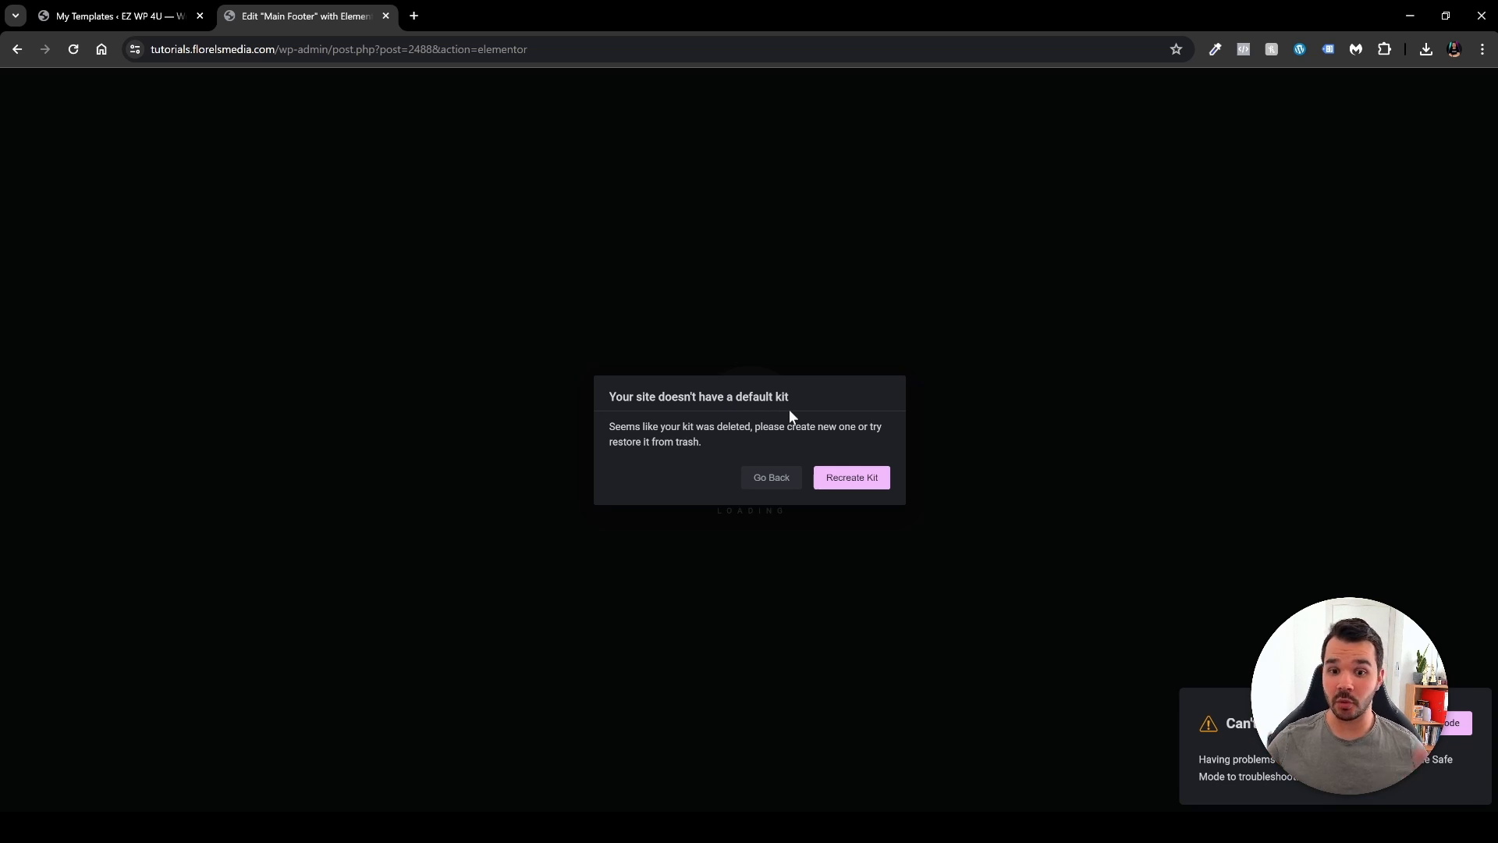
pyautogui.click(114, 15)
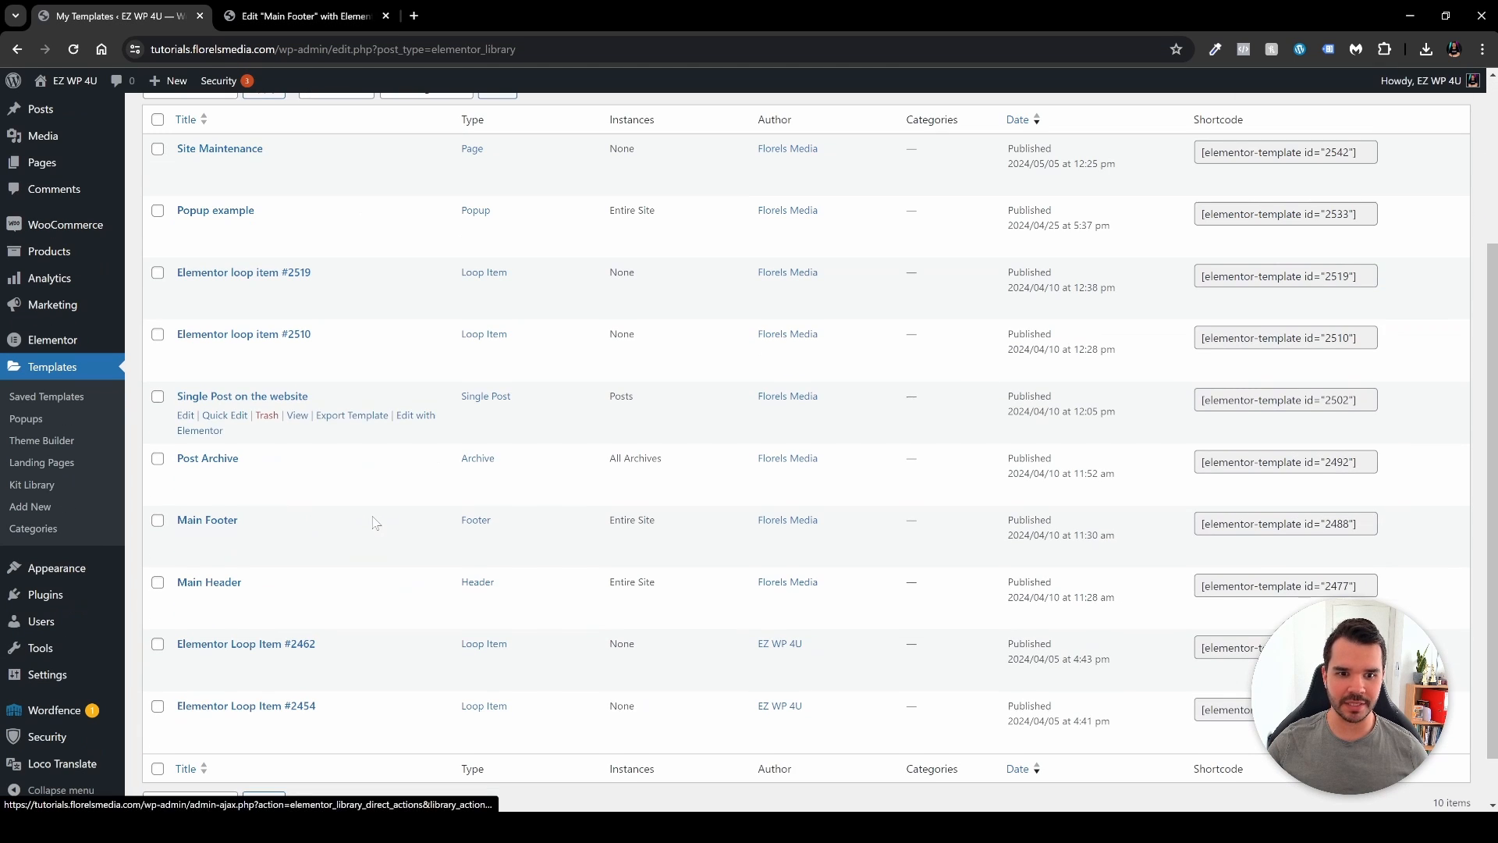
pyautogui.scroll(-3)
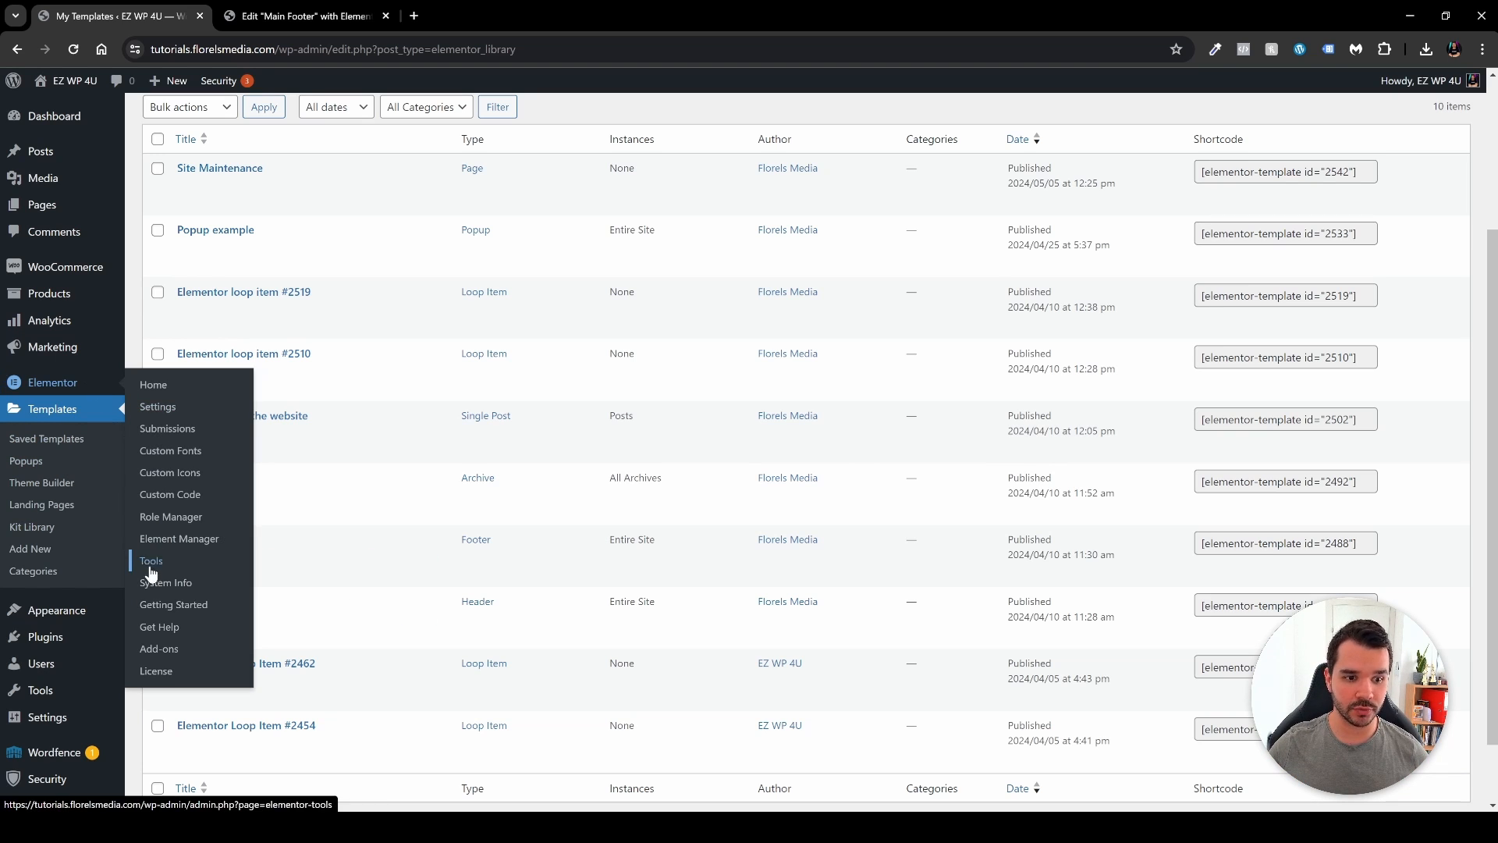
# Step: Recreate the missing default kit from the General section of Elementor Tools
pyautogui.click(149, 560)
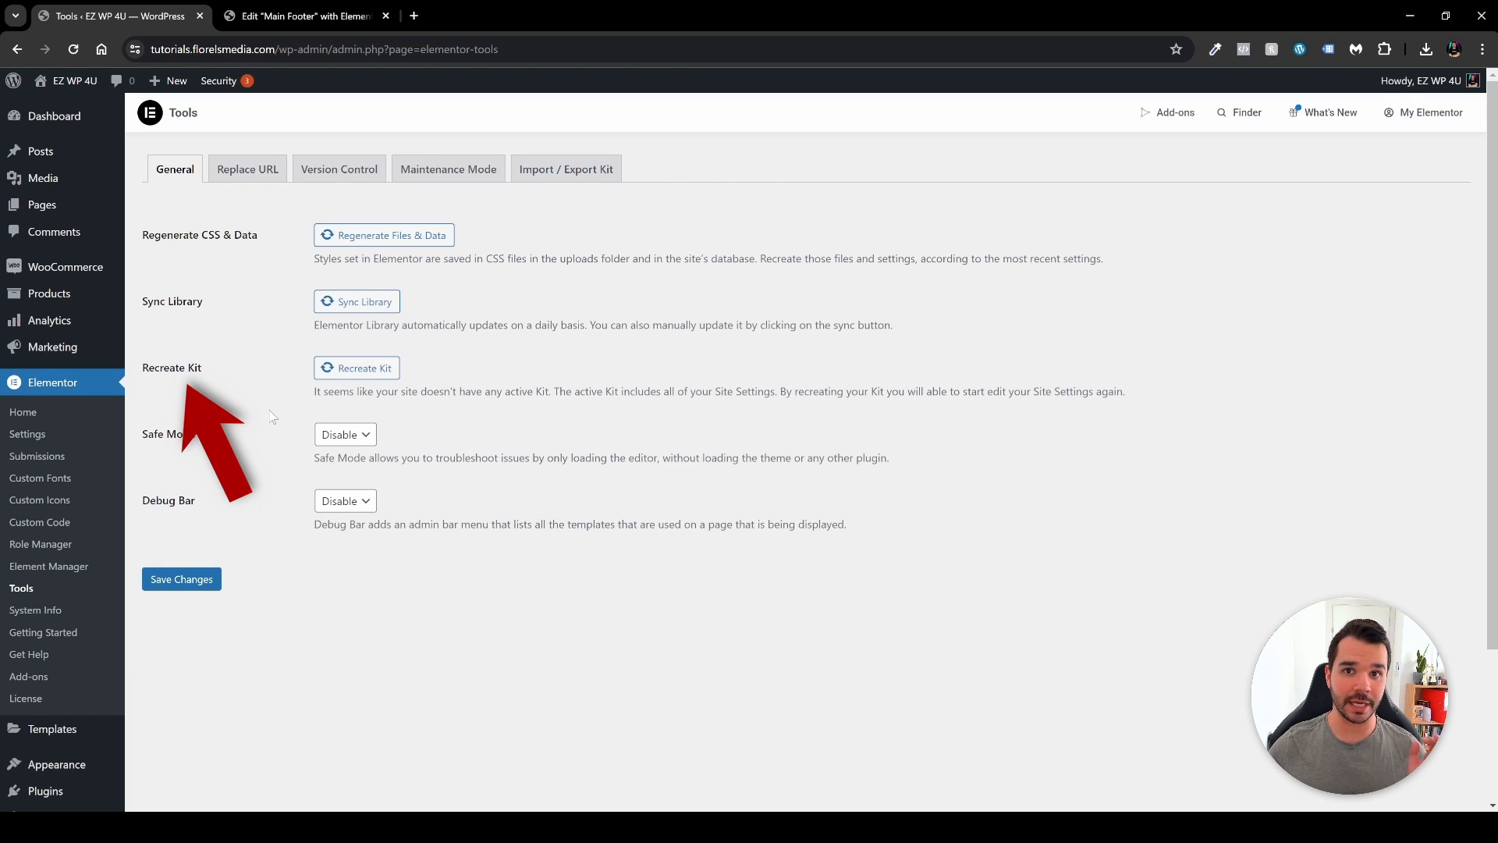
pyautogui.moveTo(197, 267)
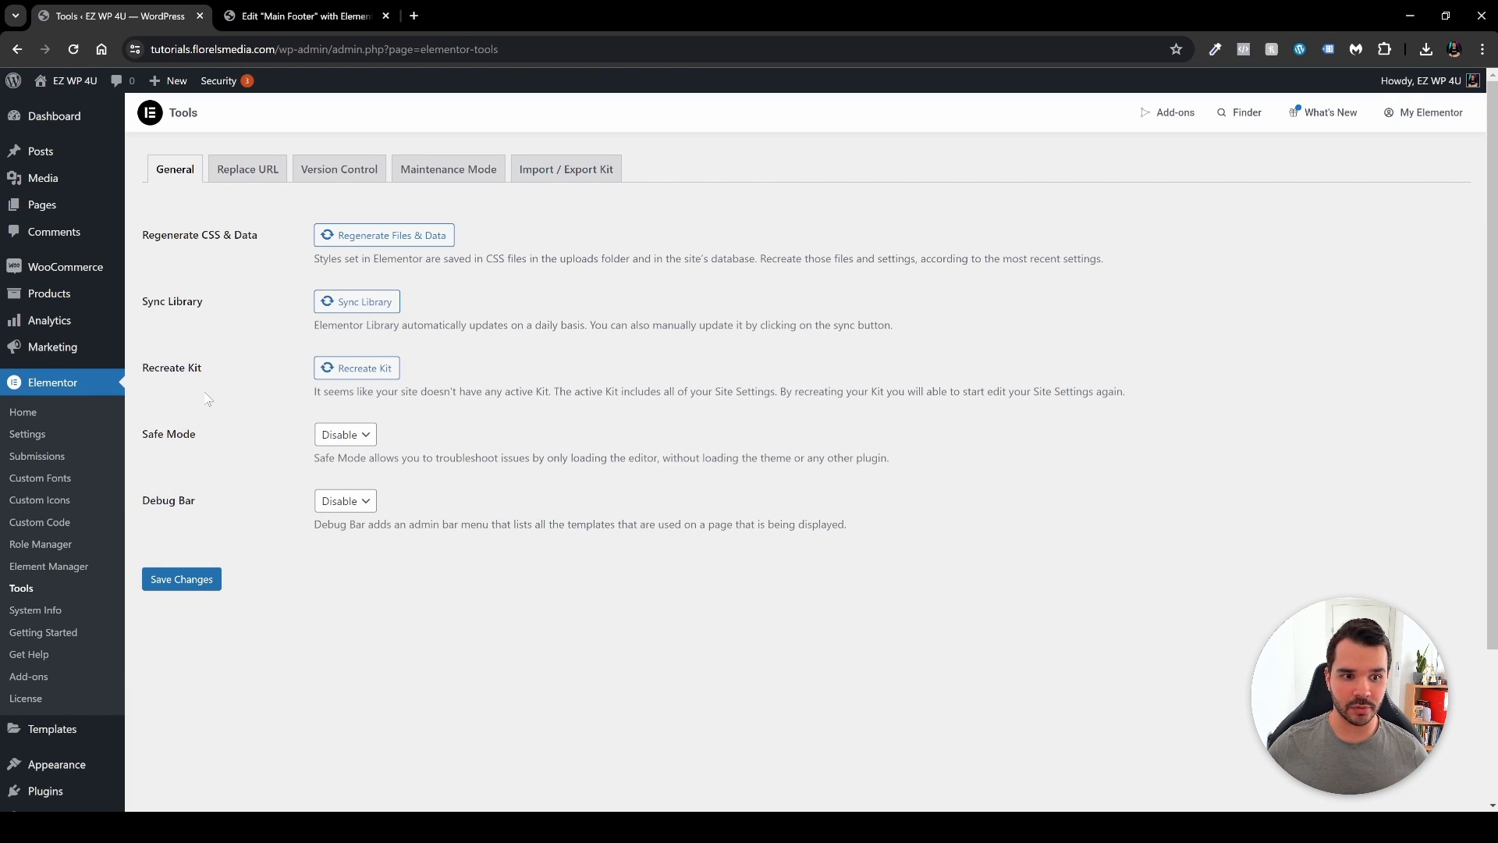
pyautogui.moveTo(245, 440)
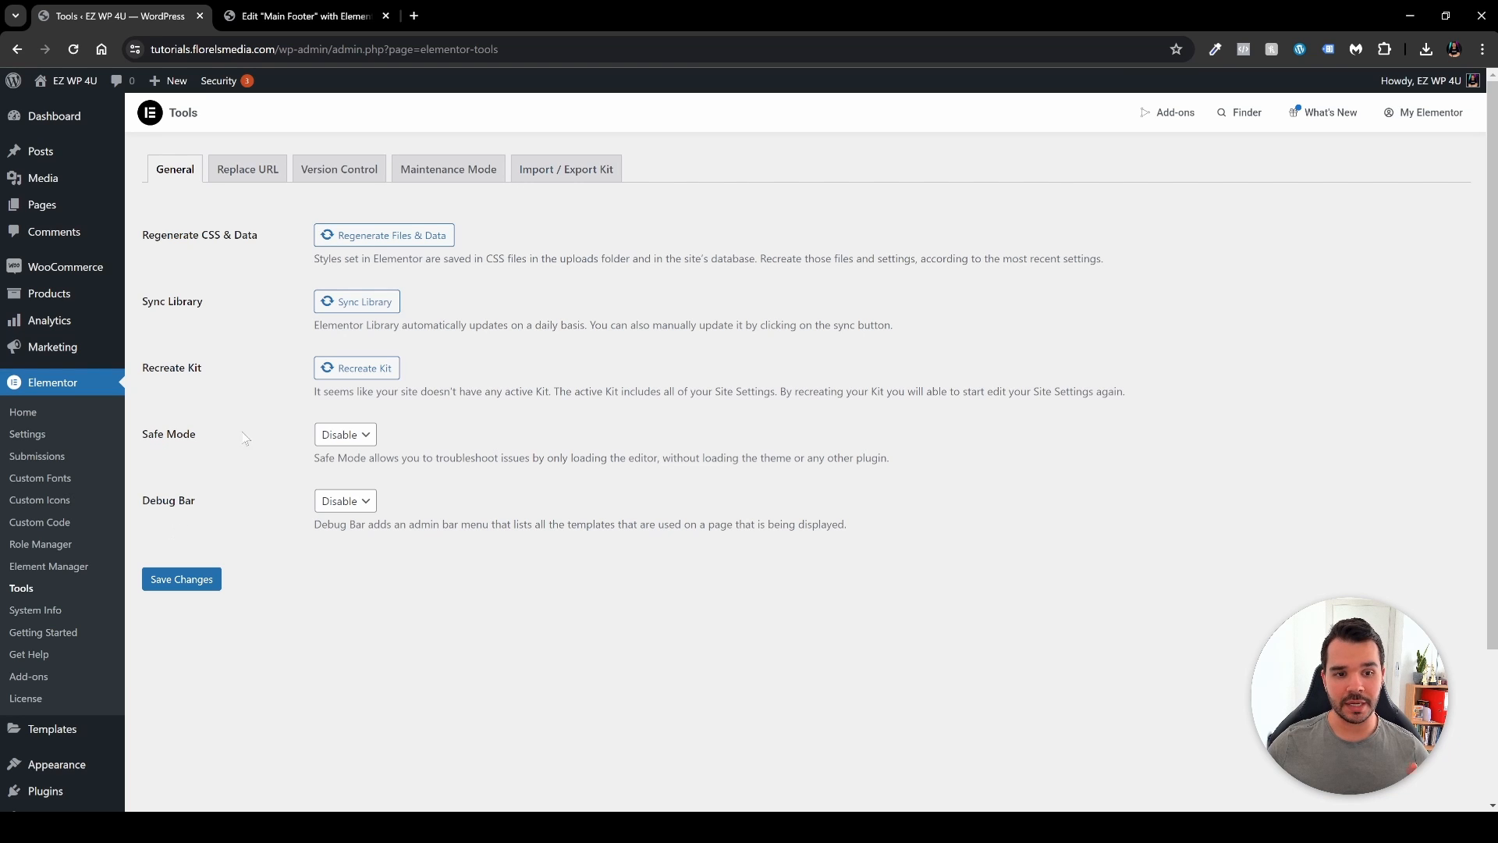
pyautogui.moveTo(189, 387)
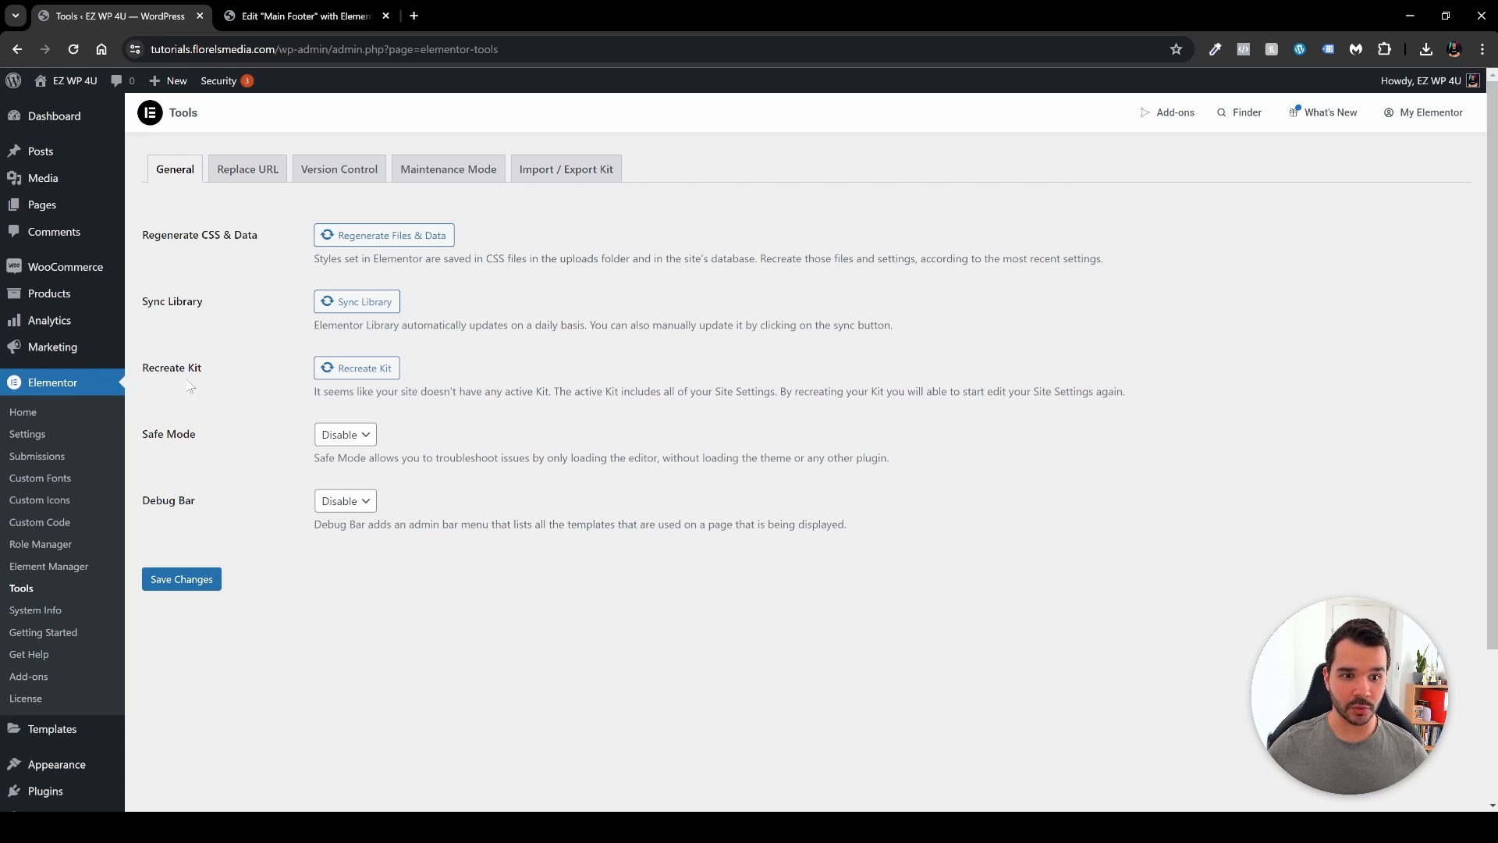
pyautogui.moveTo(356, 369)
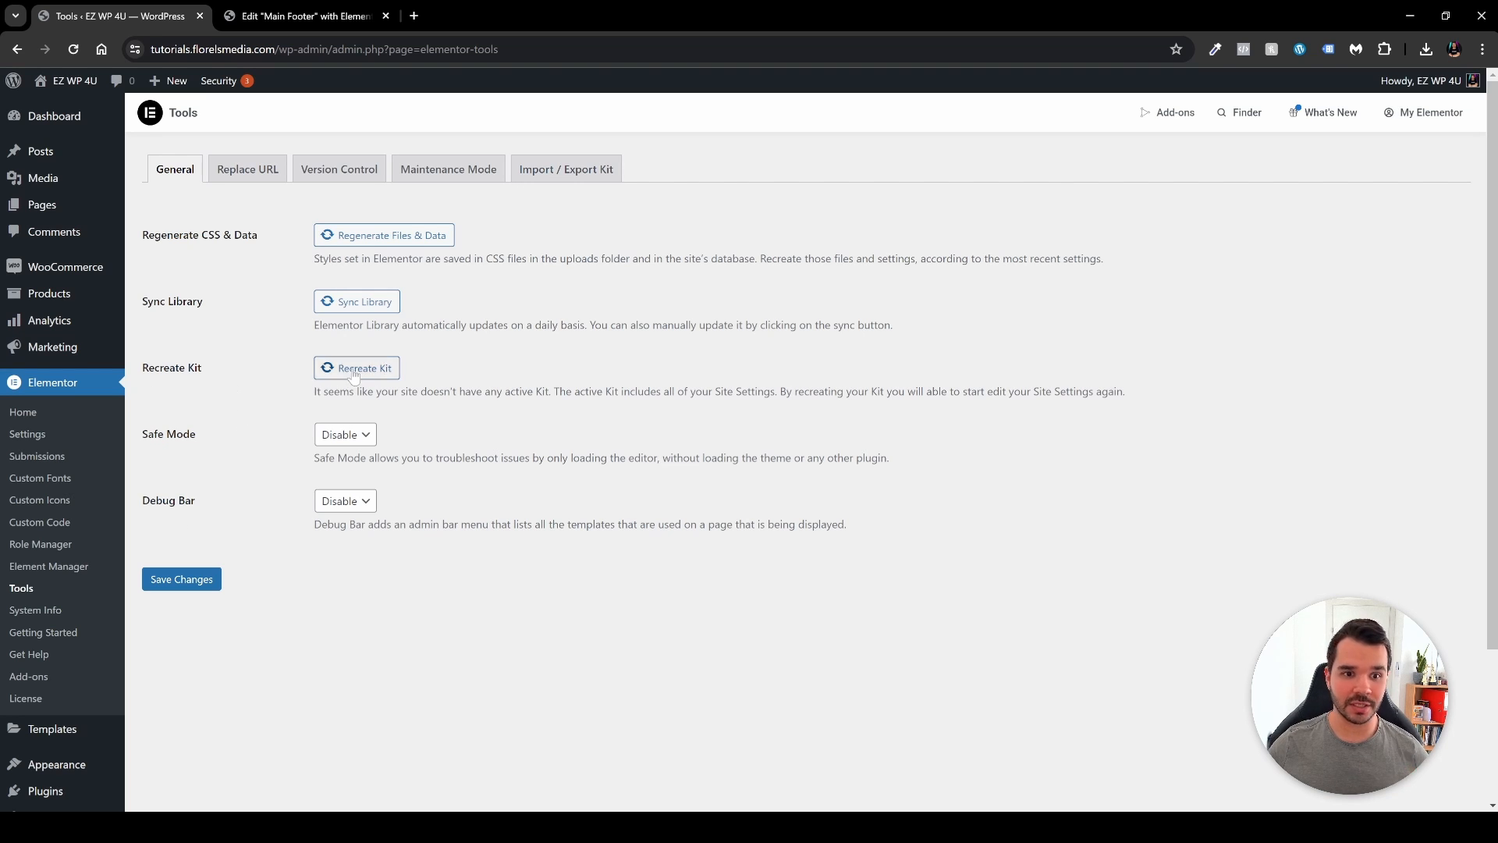
pyautogui.click(356, 368)
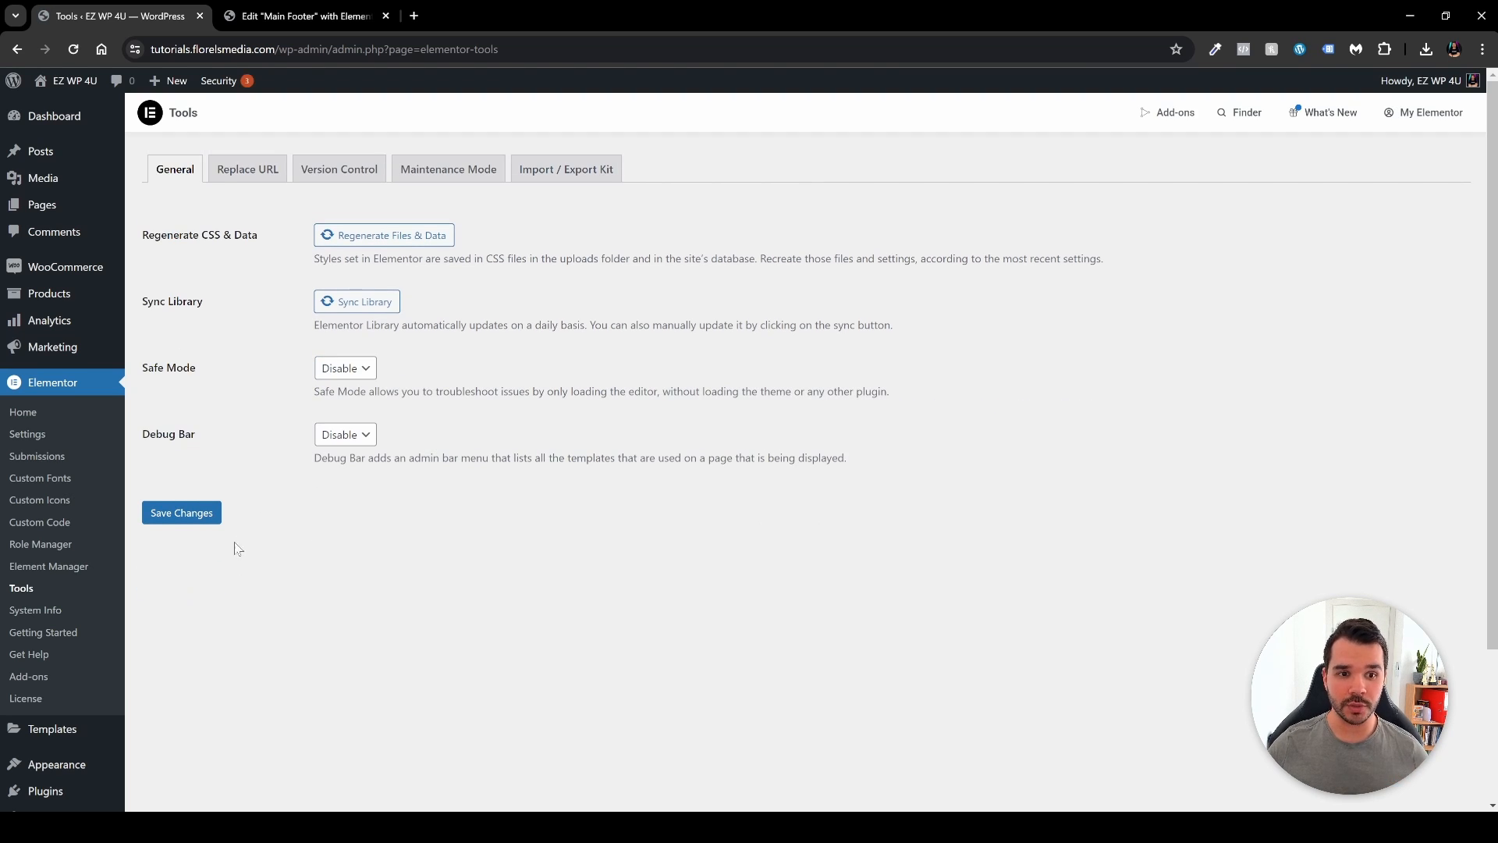
# Step: Reload the editor so the Main Footer template loads in place of the missing-kit error
pyautogui.click(47, 729)
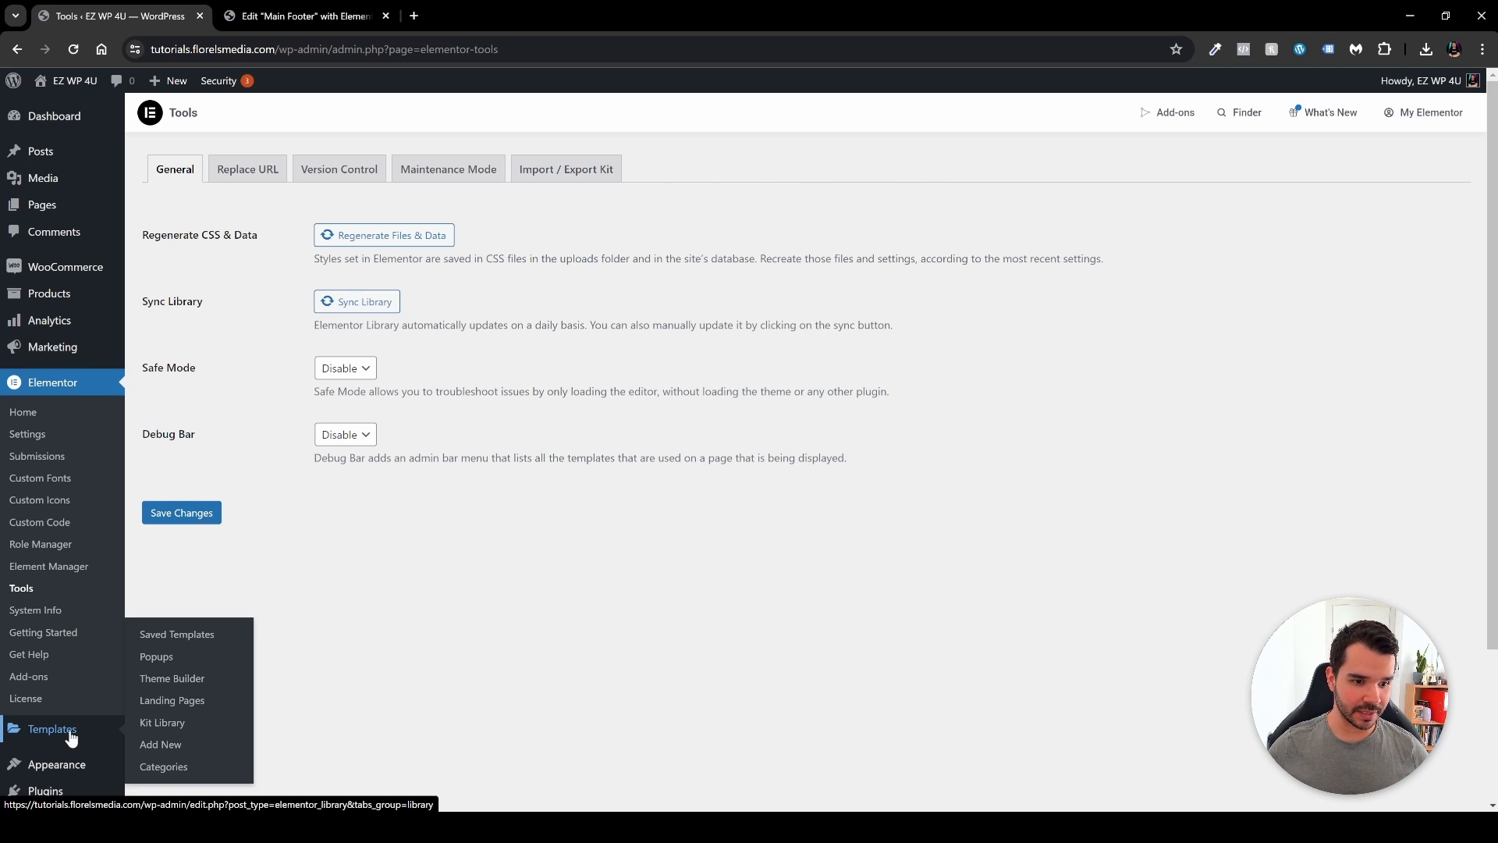
pyautogui.click(177, 633)
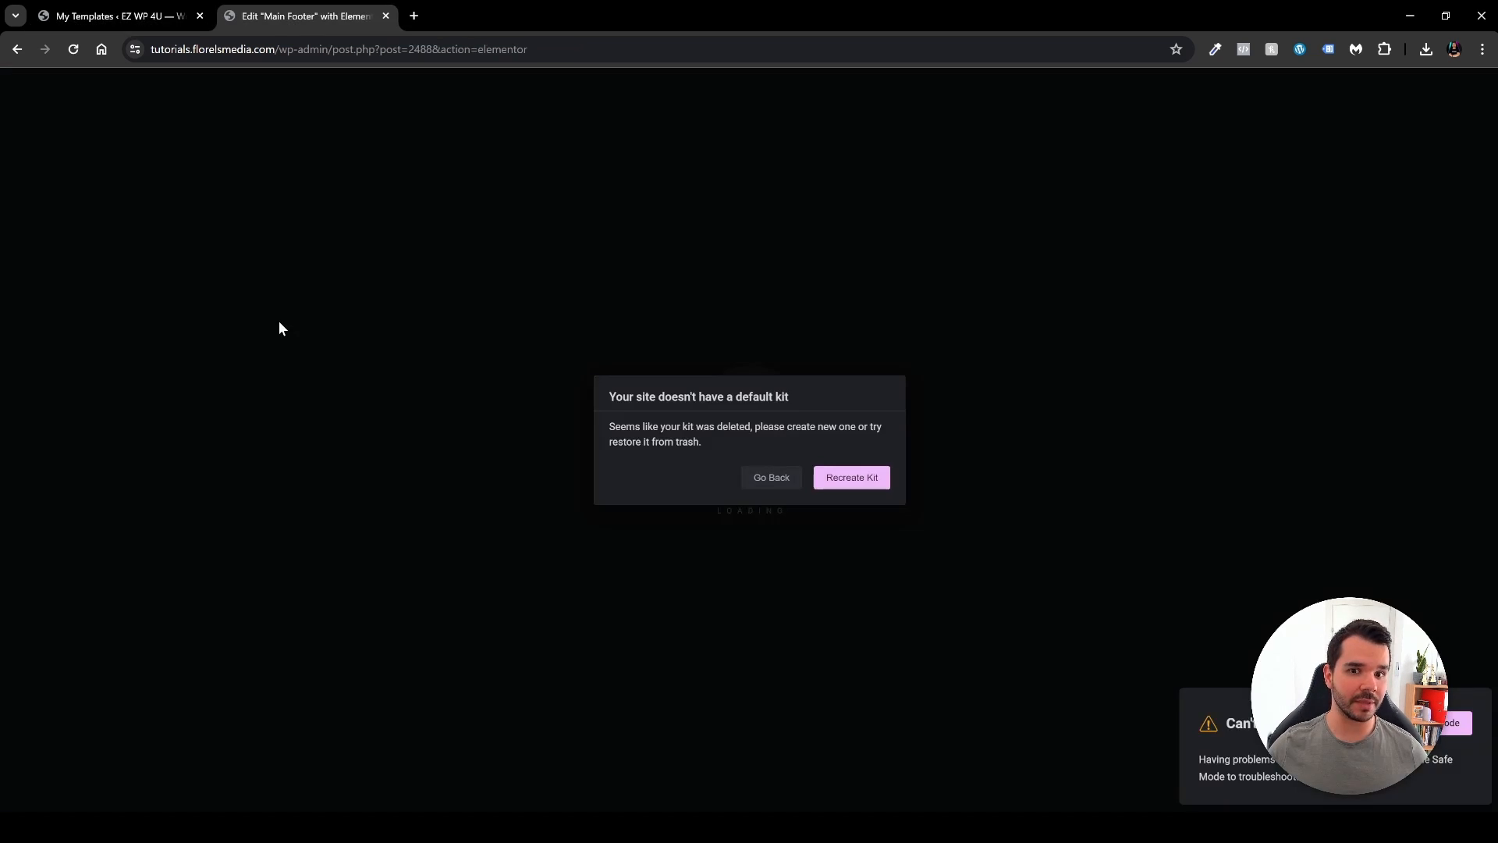
pyautogui.click(74, 49)
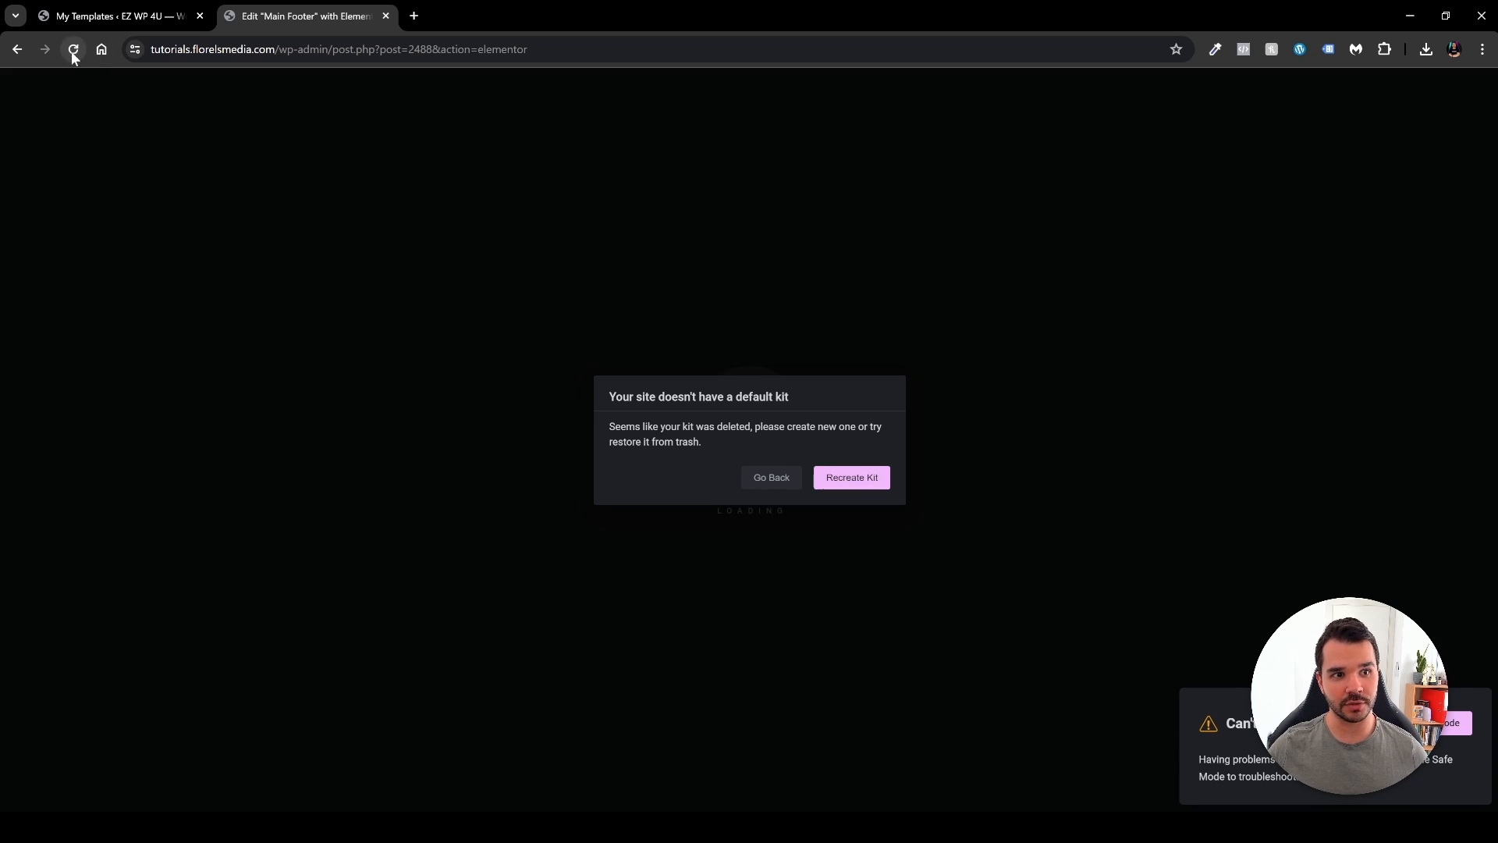
pyautogui.click(73, 49)
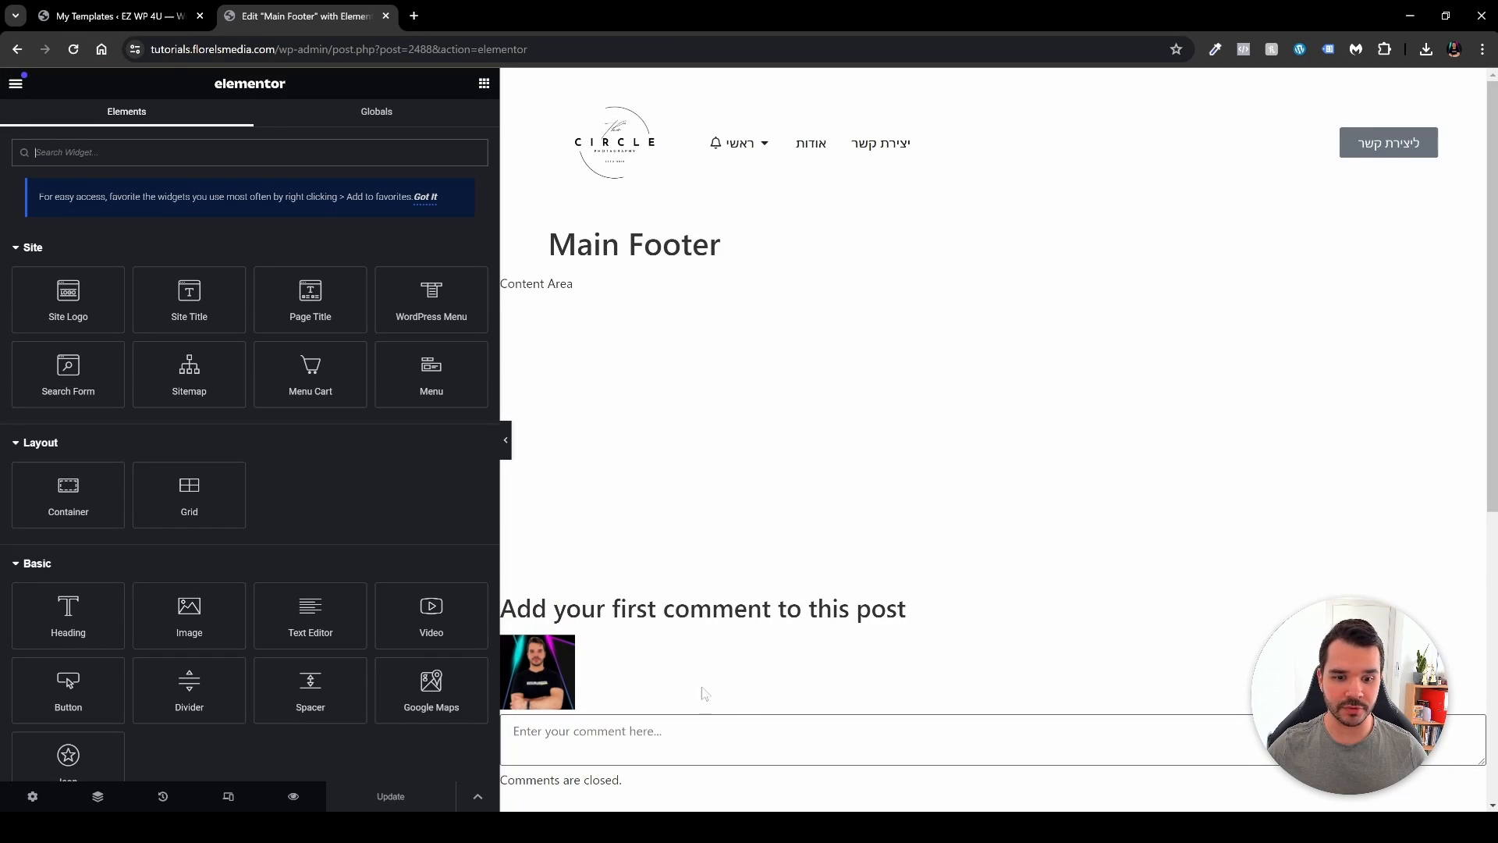
pyautogui.moveTo(397, 236)
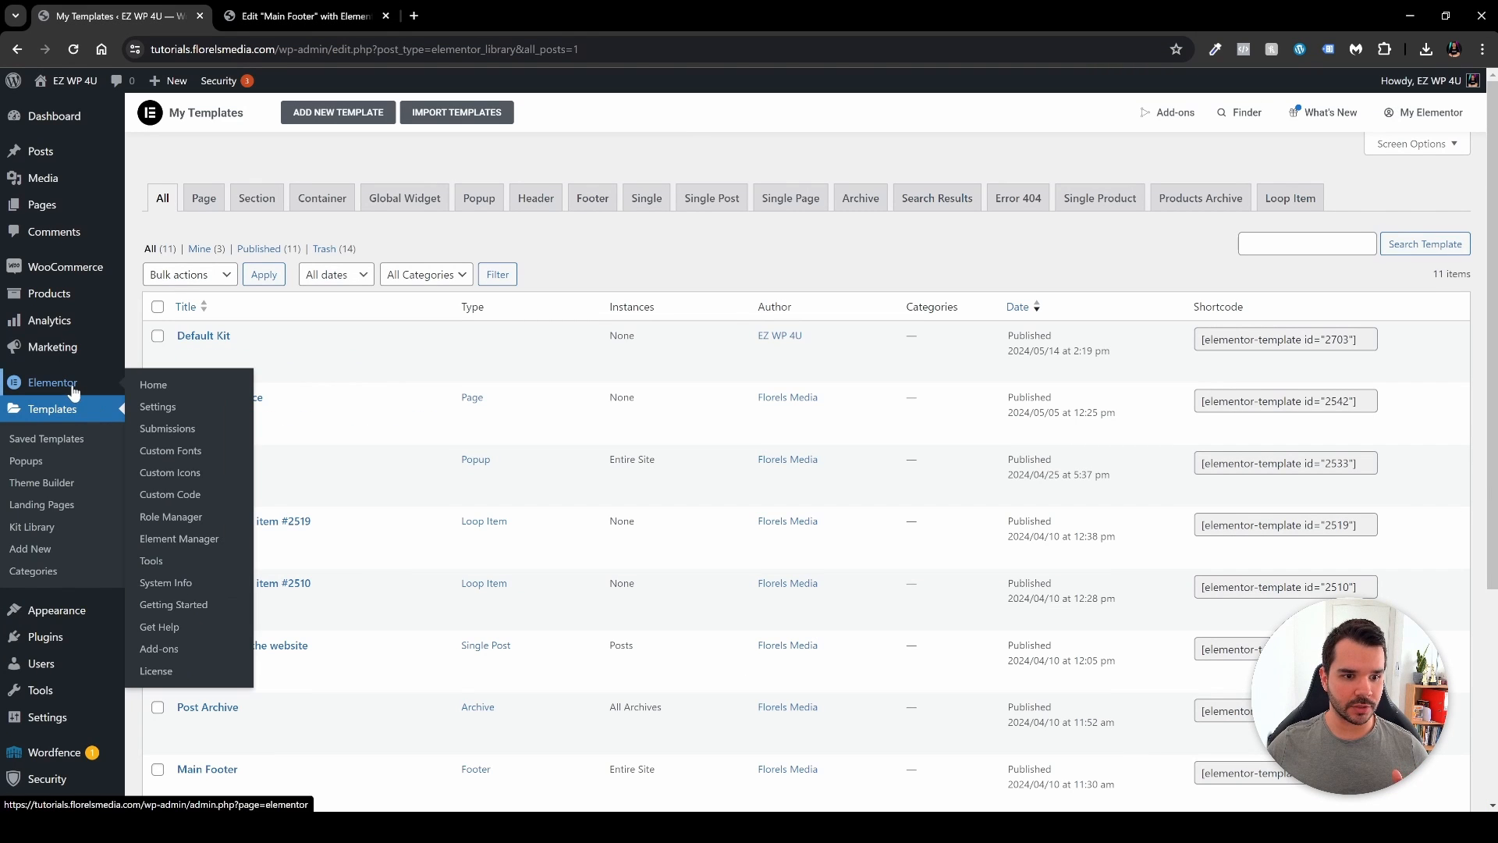
# Step: Show Elementor Tools, where Recreate Kit is no longer offered now that the Default Kit exists
pyautogui.click(150, 561)
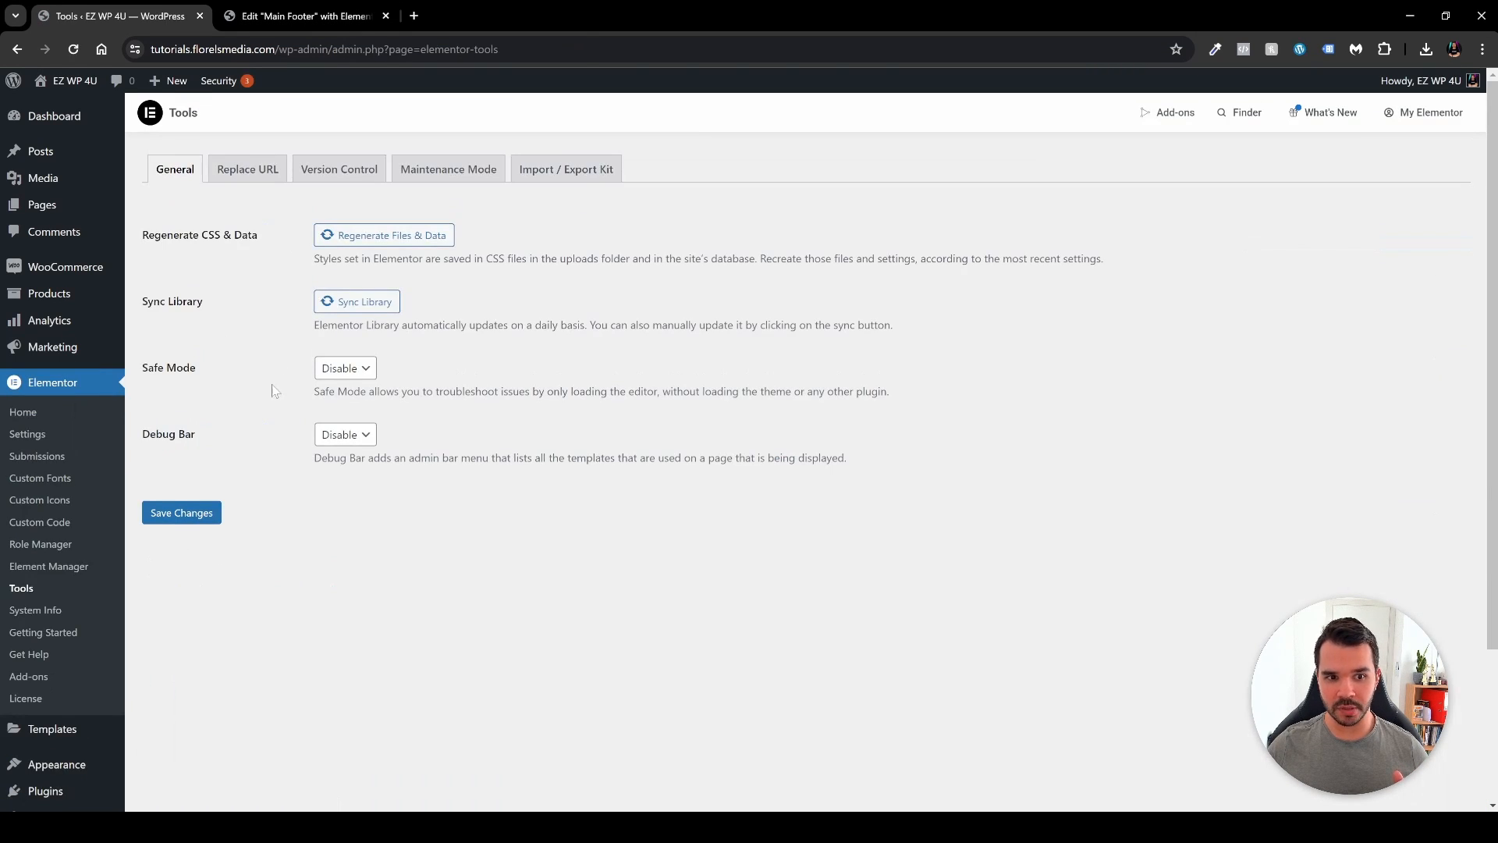
pyautogui.moveTo(248, 354)
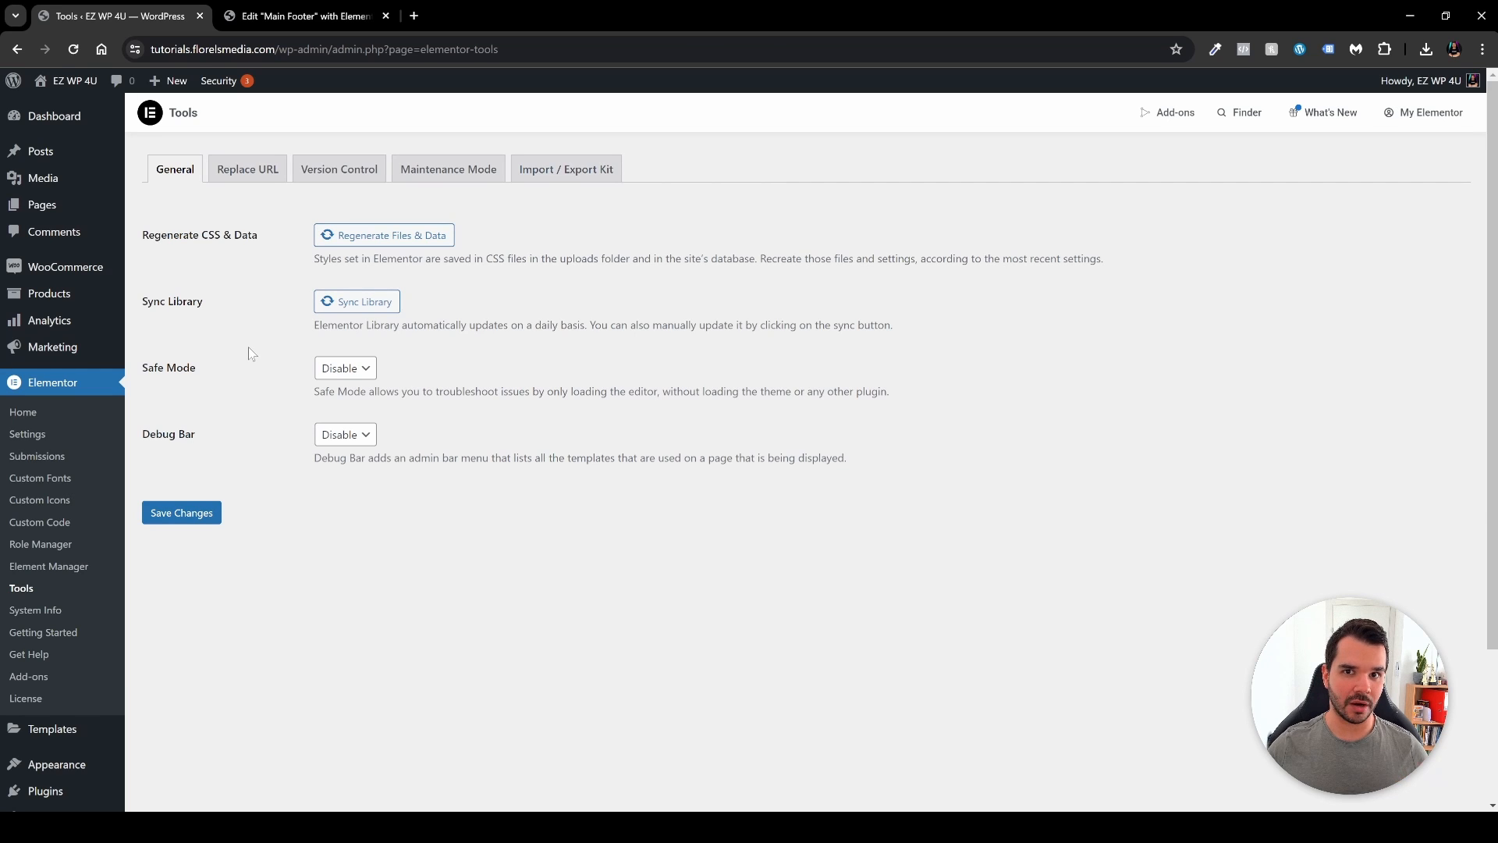